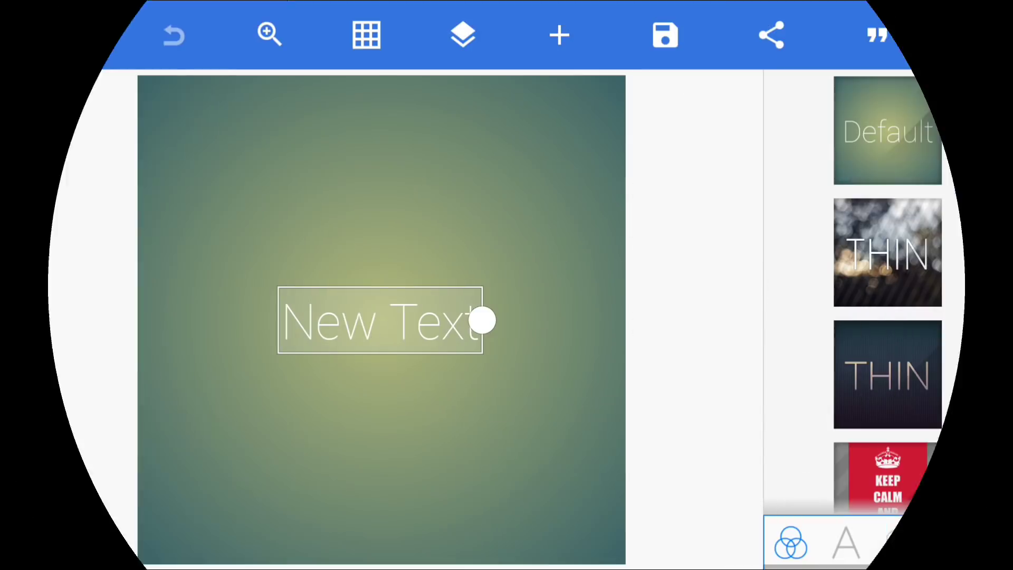
- Keep the current PixelLab canvas and change the placeholder text to CINOU, with text formatting shown
{"action": "left_click", "coordinate": [380, 321]}
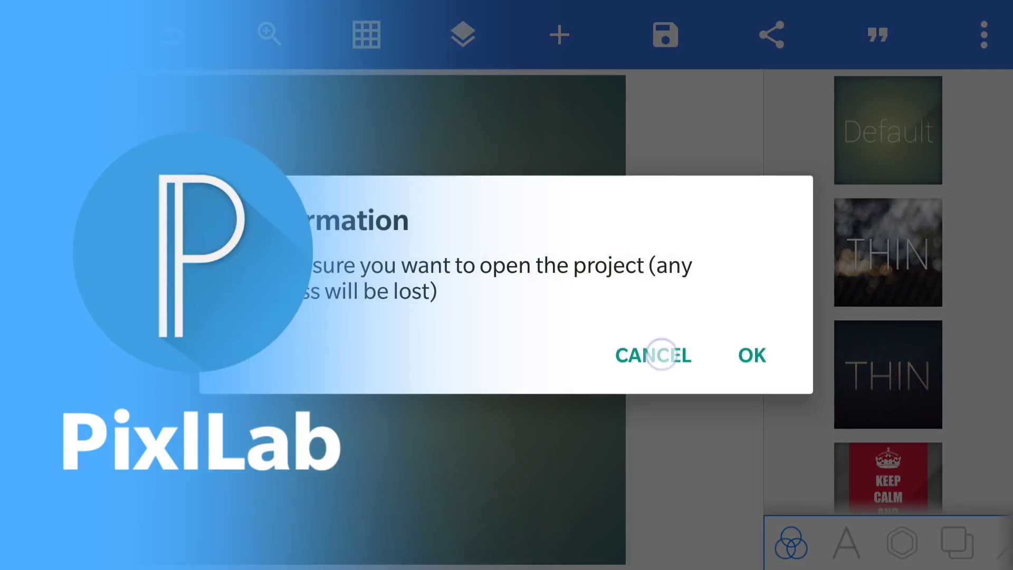
{"action": "left_click", "coordinate": [751, 354]}
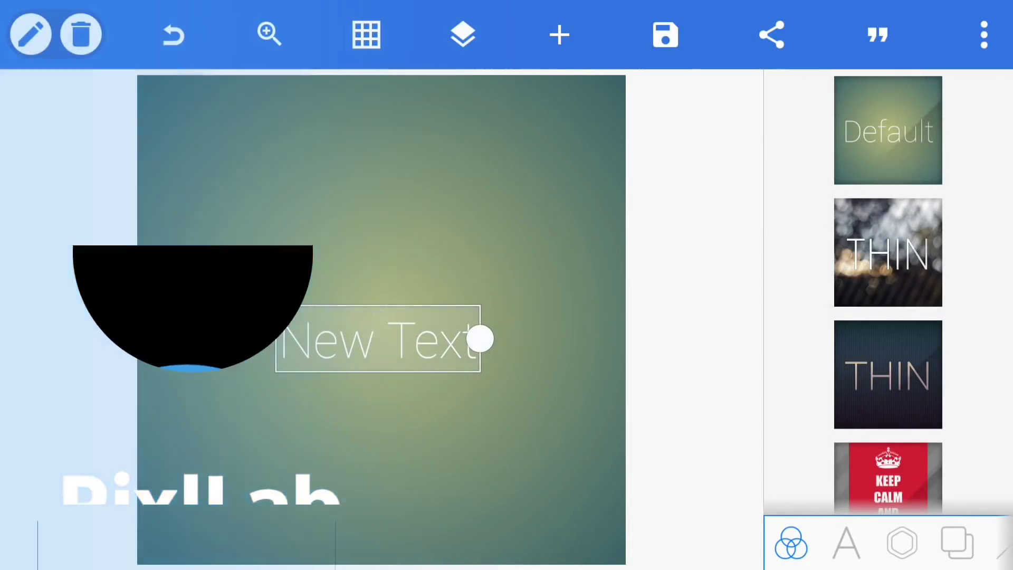
{"action": "left_click", "coordinate": [30, 34]}
{"action": "type", "text": "CINOU"}
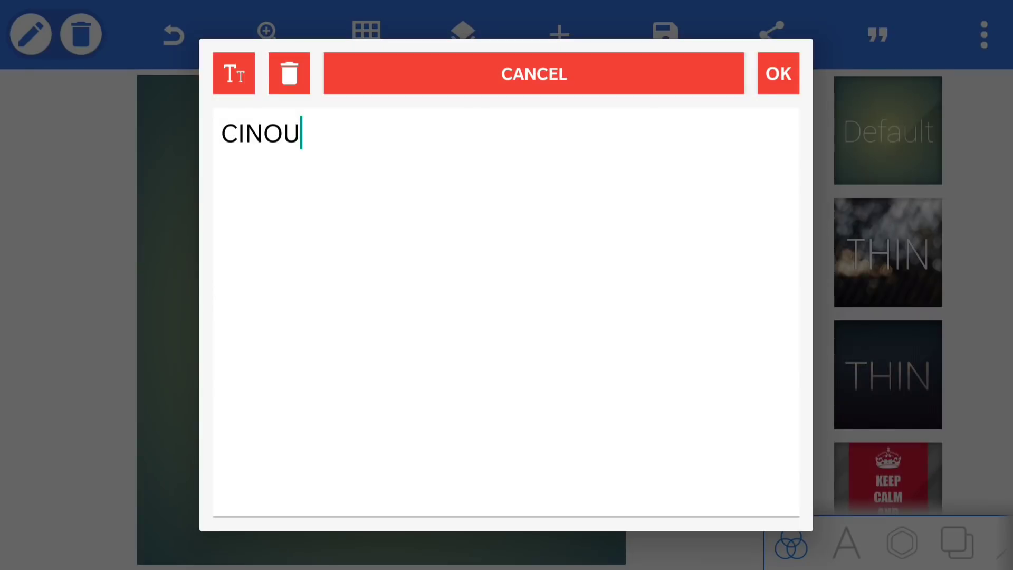
{"action": "left_click", "coordinate": [778, 73]}
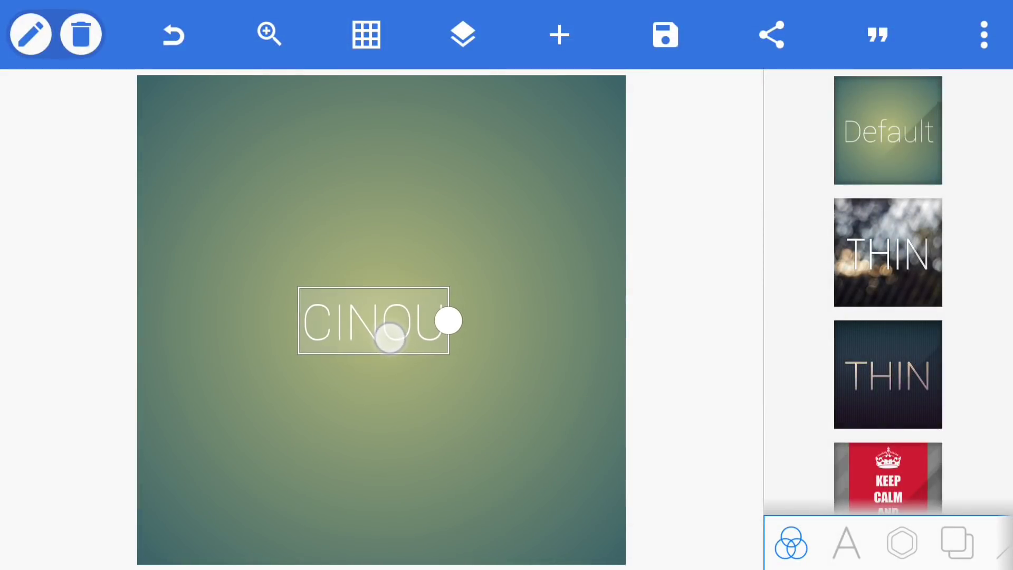
{"action": "left_click", "coordinate": [847, 542]}
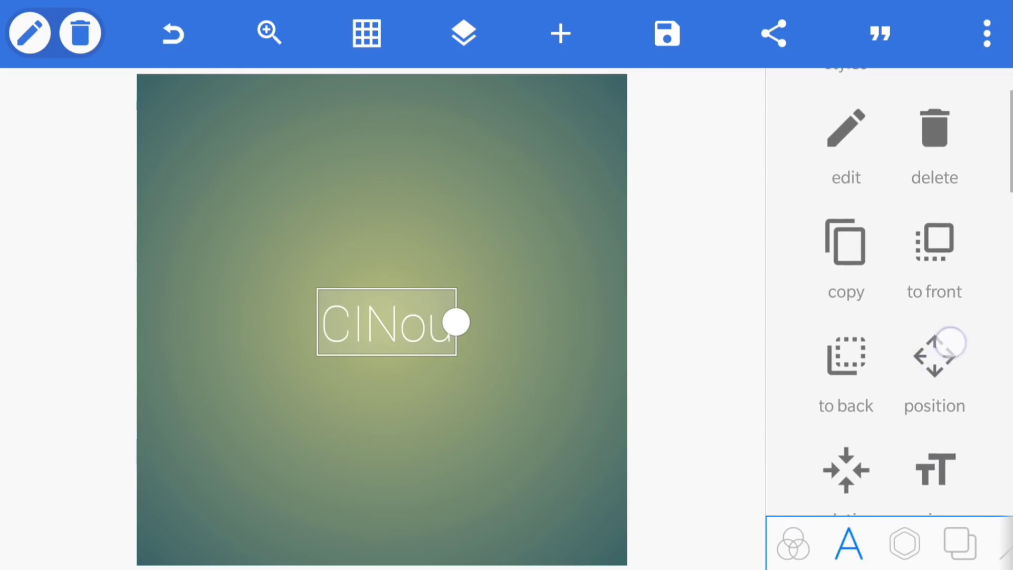
{"action": "scroll", "scroll_direction": "down", "scroll_amount": 3}
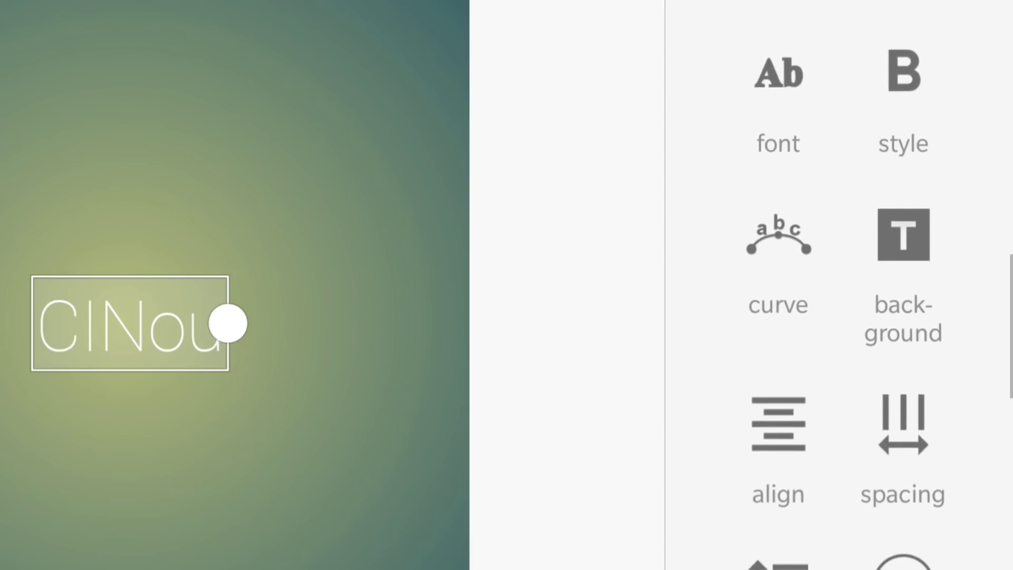
{"action": "mouse_move", "coordinate": [778, 72]}
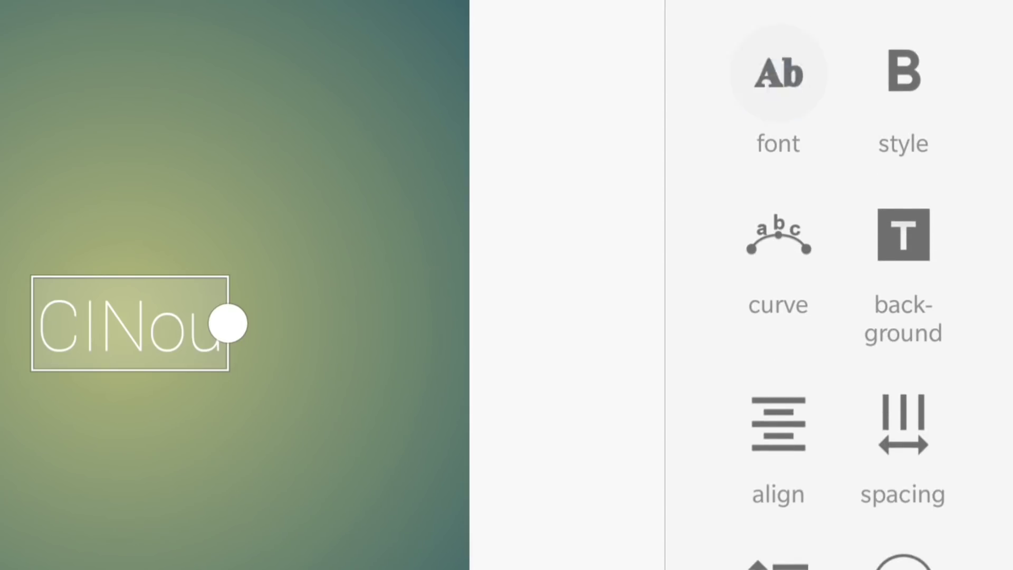
- Apply the bold Days font from the Recent tab of My Fonts to the CINOU text
{"action": "left_click", "coordinate": [778, 72]}
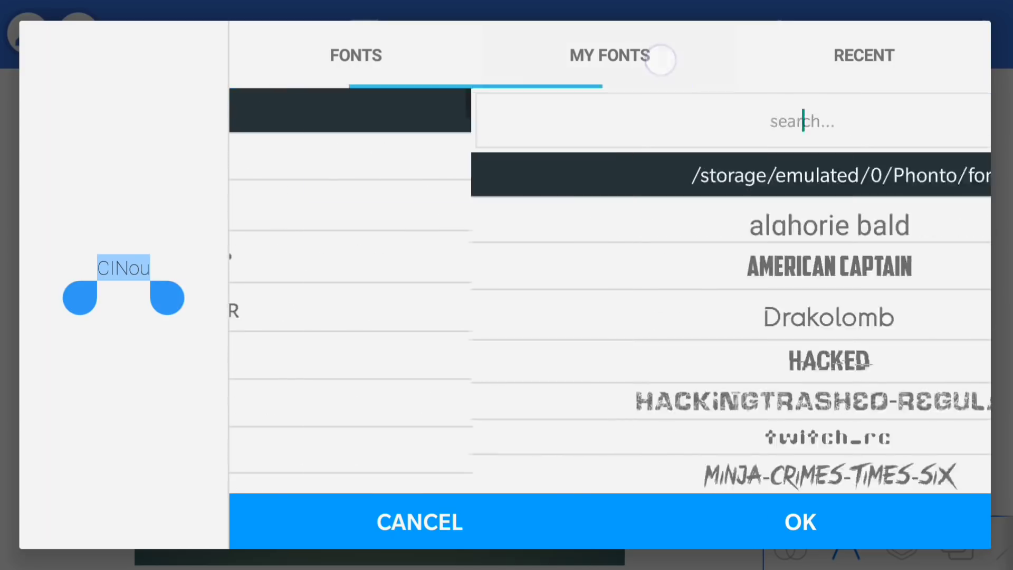
{"action": "left_click", "coordinate": [608, 55]}
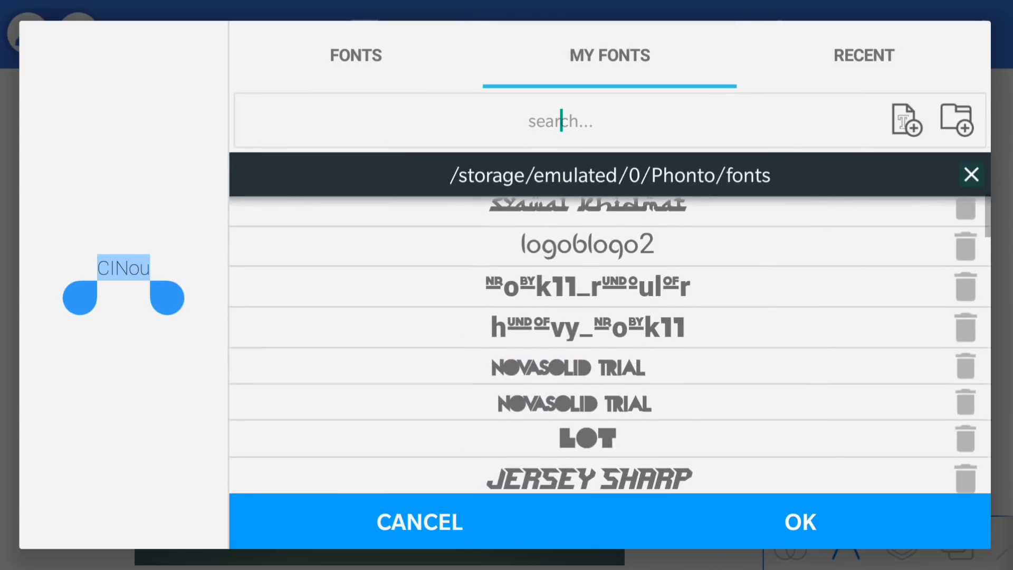
{"action": "scroll", "scroll_direction": "down", "scroll_amount": 3}
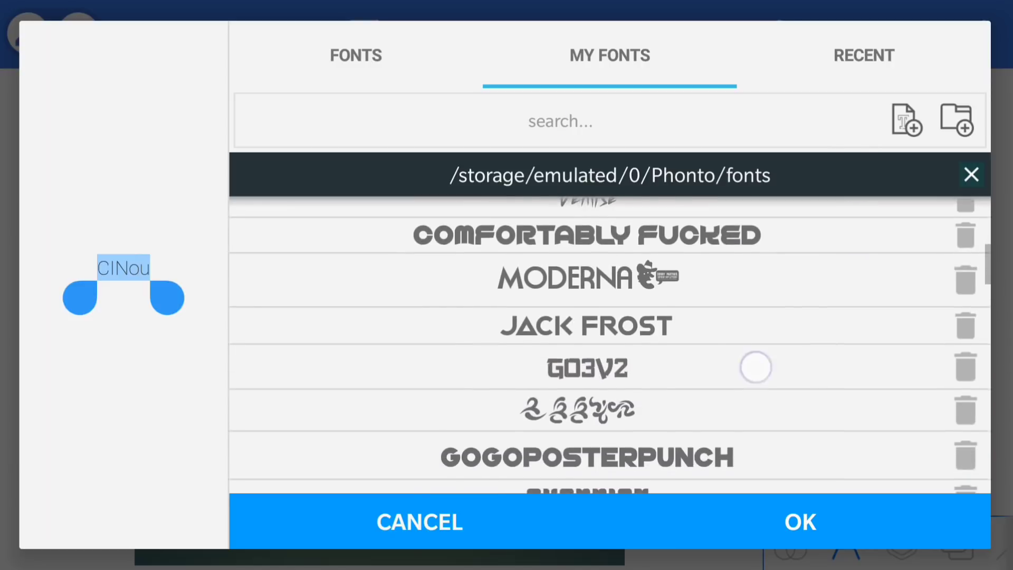
{"action": "left_click", "coordinate": [863, 55]}
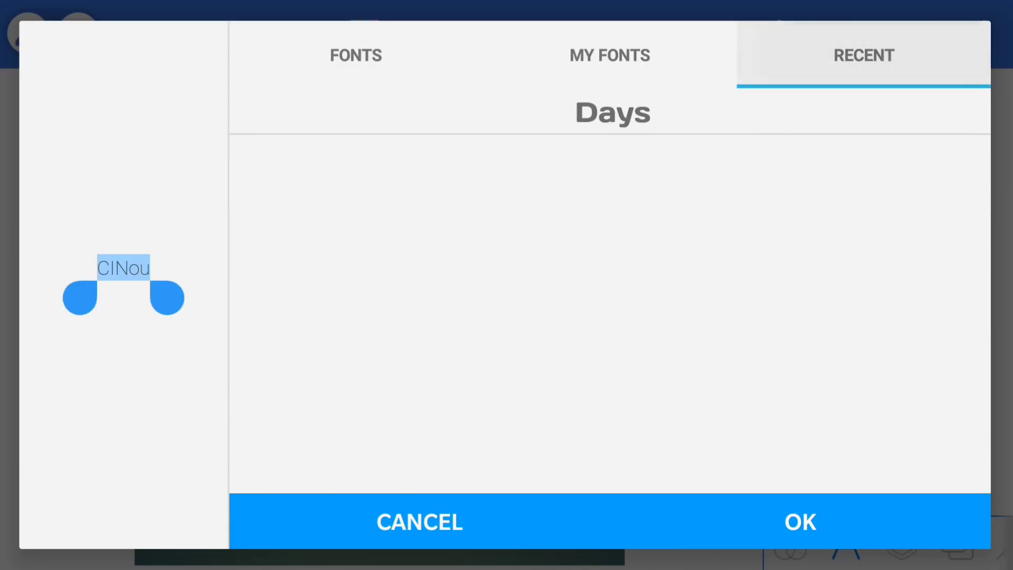
{"action": "left_click", "coordinate": [608, 55]}
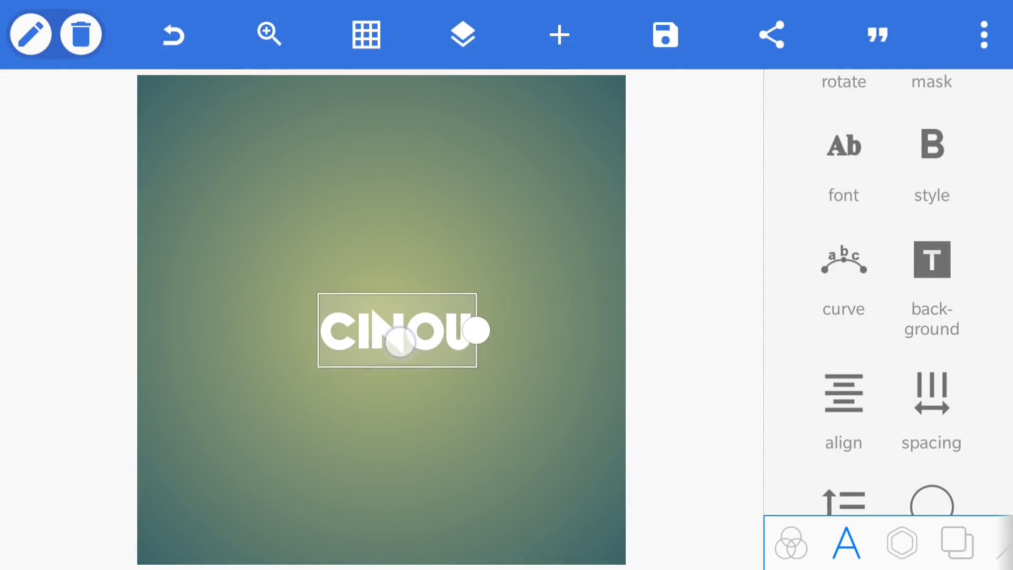
- Raise the CINOU text size to 156 and widen its letter spacing
{"action": "left_click", "coordinate": [30, 33]}
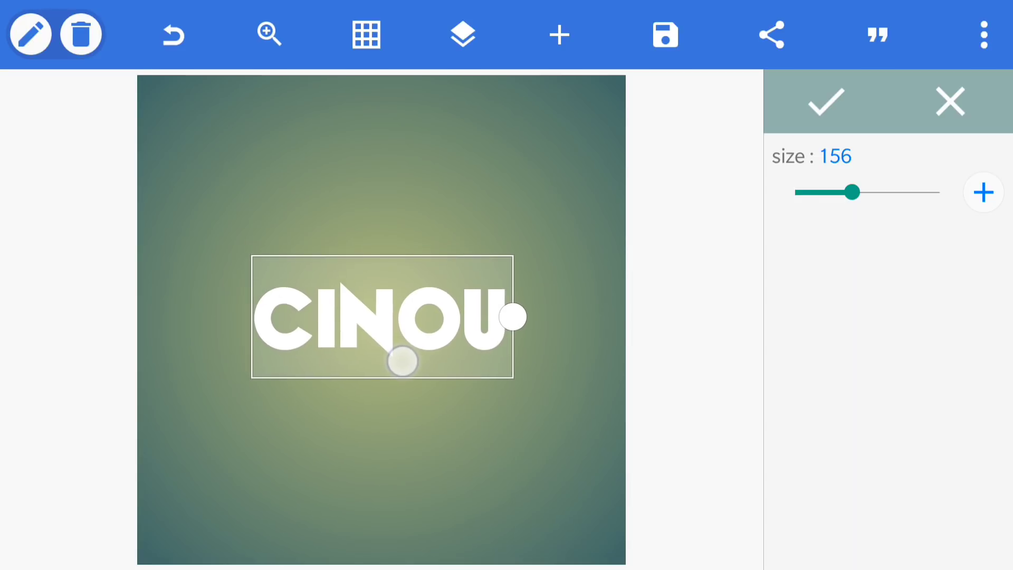
{"action": "left_click", "coordinate": [824, 102]}
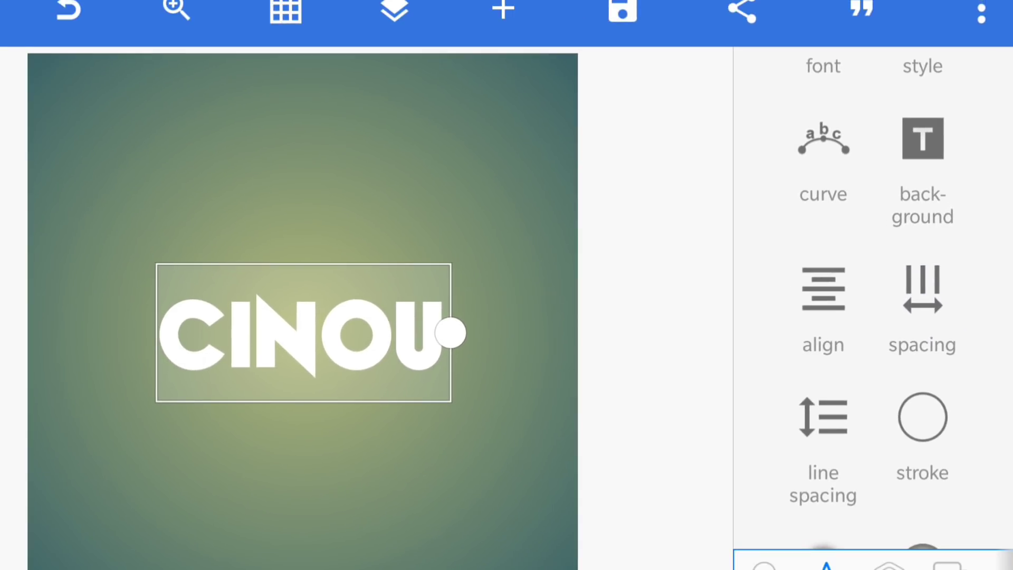
{"action": "left_click", "coordinate": [922, 287]}
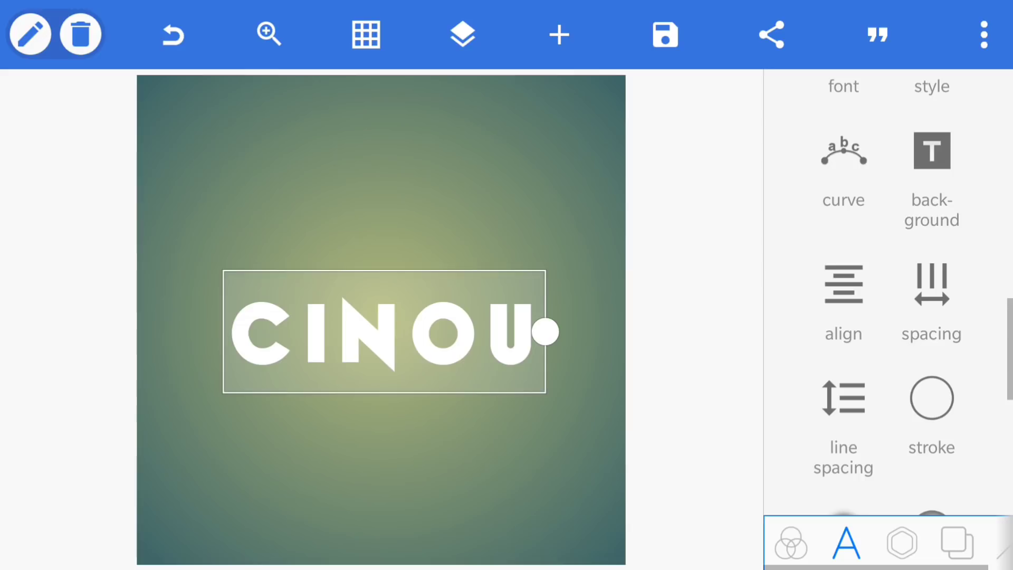
- Make the PixelLab canvas background transparent behind the CINOU text
{"action": "left_click", "coordinate": [954, 542]}
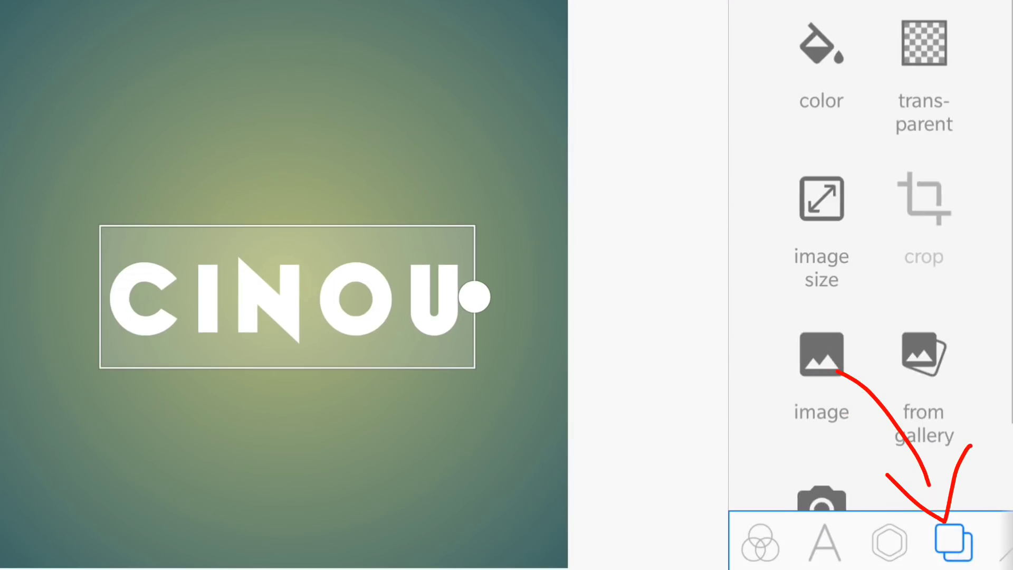
{"action": "left_click", "coordinate": [924, 42]}
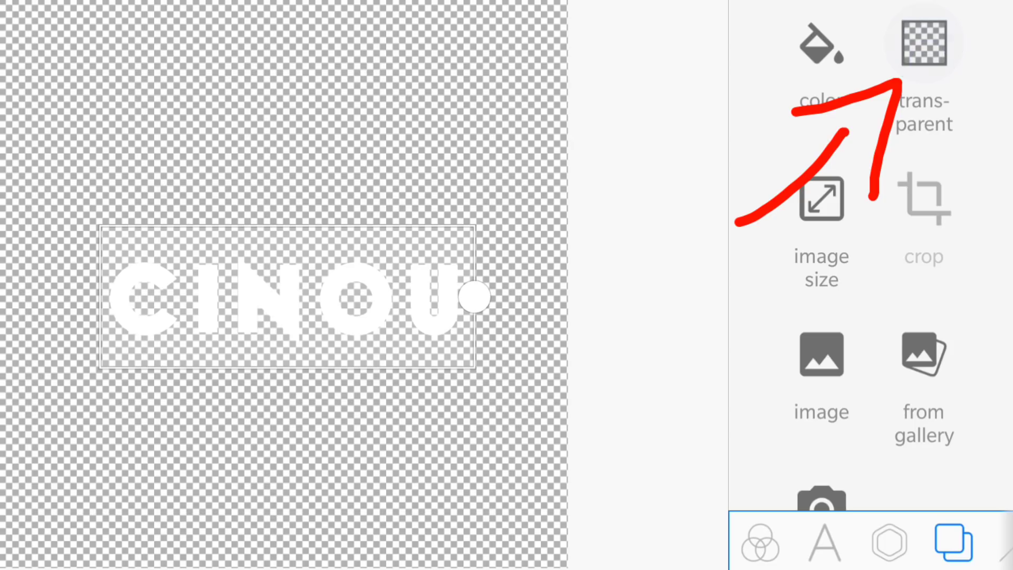
{"action": "left_click", "coordinate": [924, 42]}
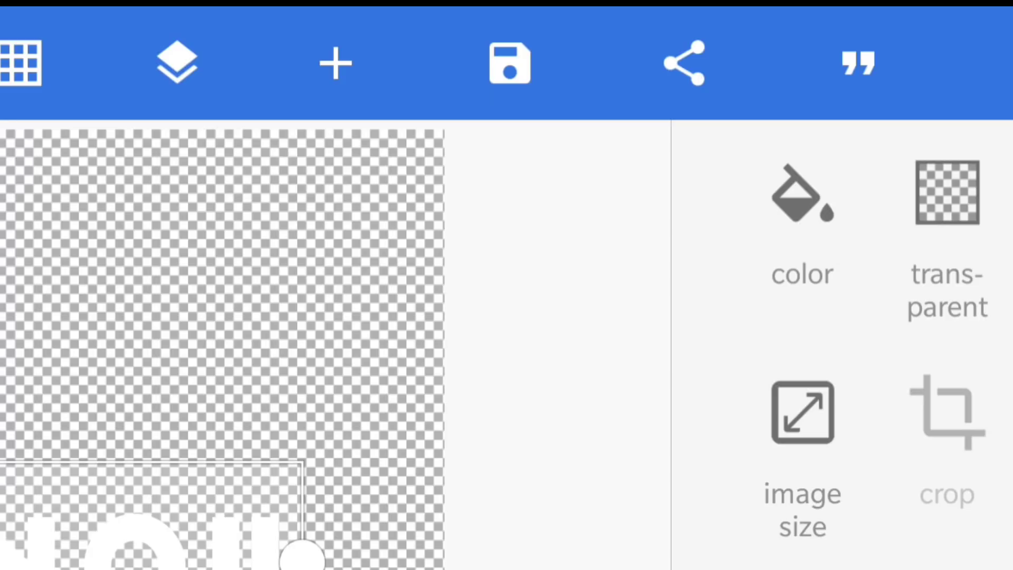
- Save the transparent CINOU text as a PNG image to the gallery
{"action": "left_click", "coordinate": [509, 62]}
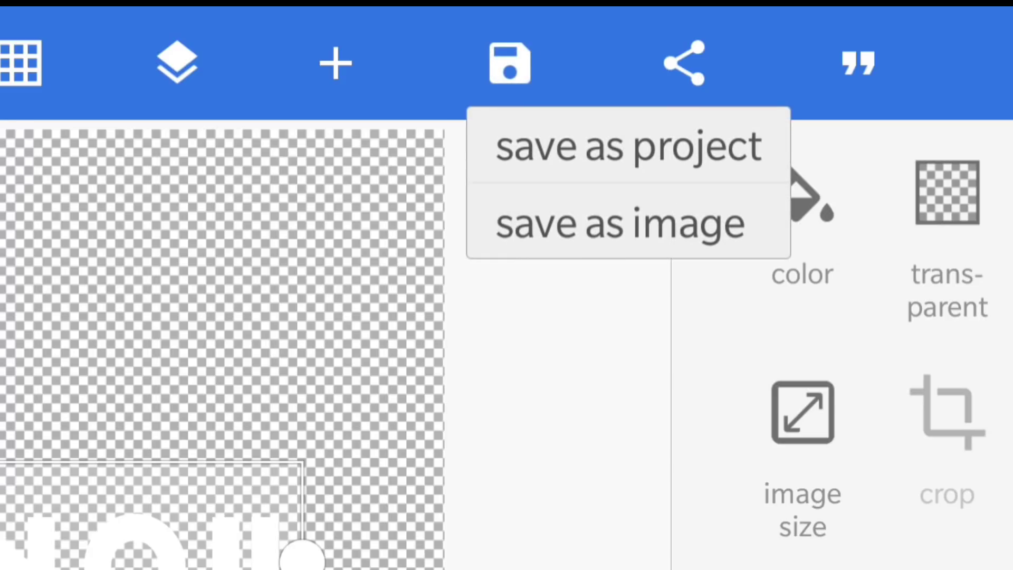
{"action": "left_click", "coordinate": [618, 223]}
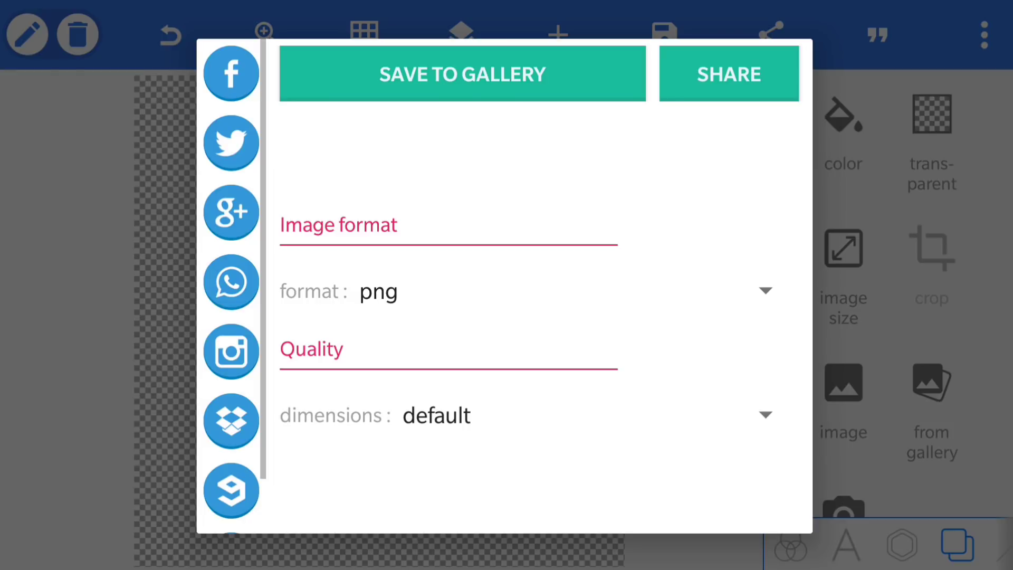
{"action": "left_click", "coordinate": [462, 74]}
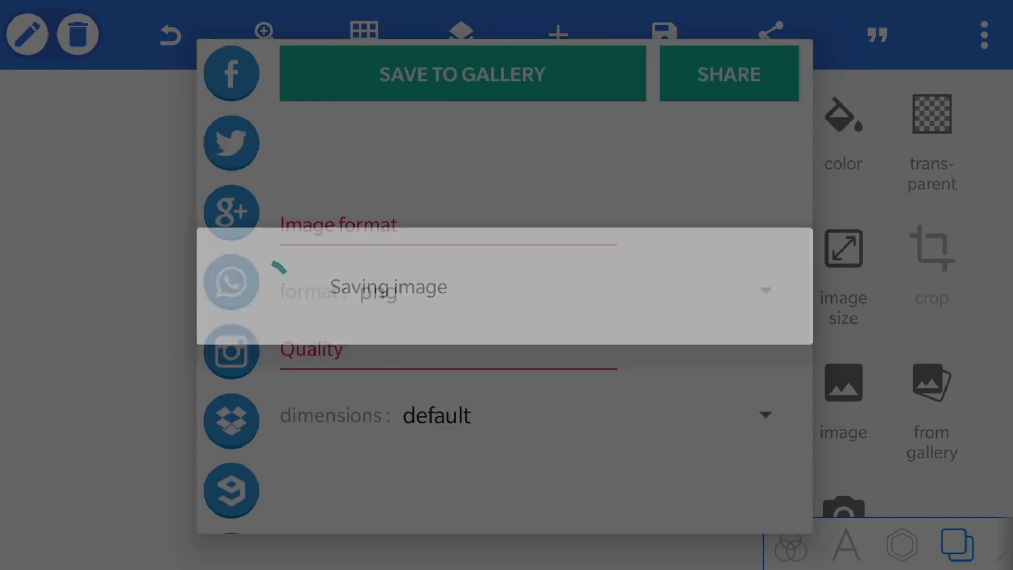
{"action": "left_click", "coordinate": [462, 72]}
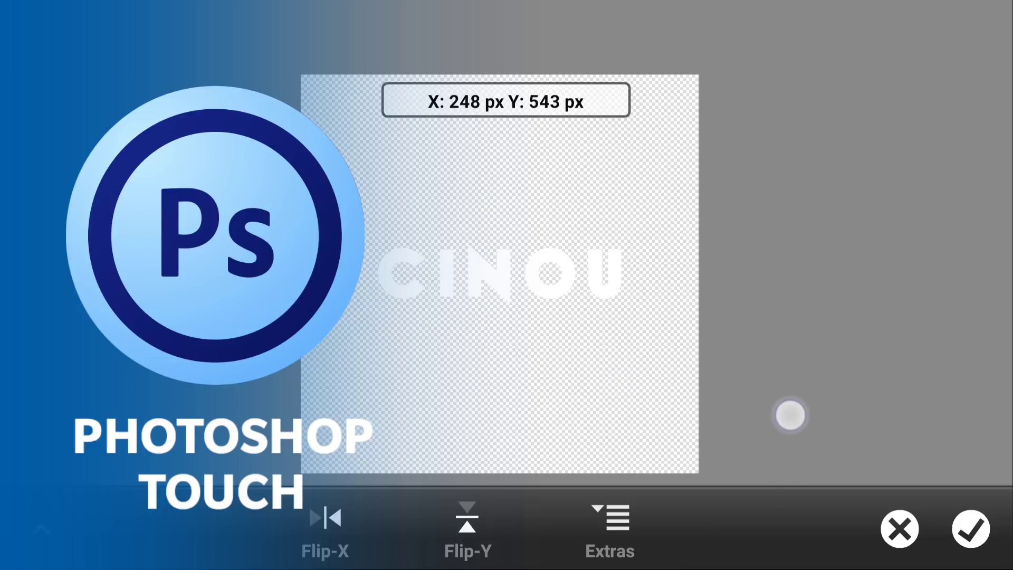
- Place the imported CINOU PNG on the canvas and add a new layer beneath it
{"action": "left_click", "coordinate": [971, 529]}
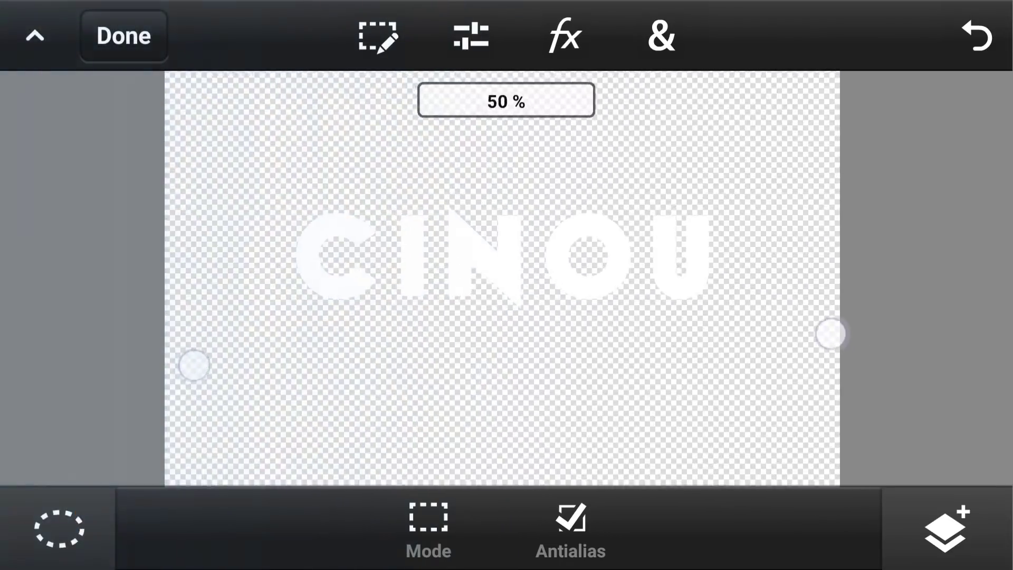
{"action": "left_click", "coordinate": [947, 528]}
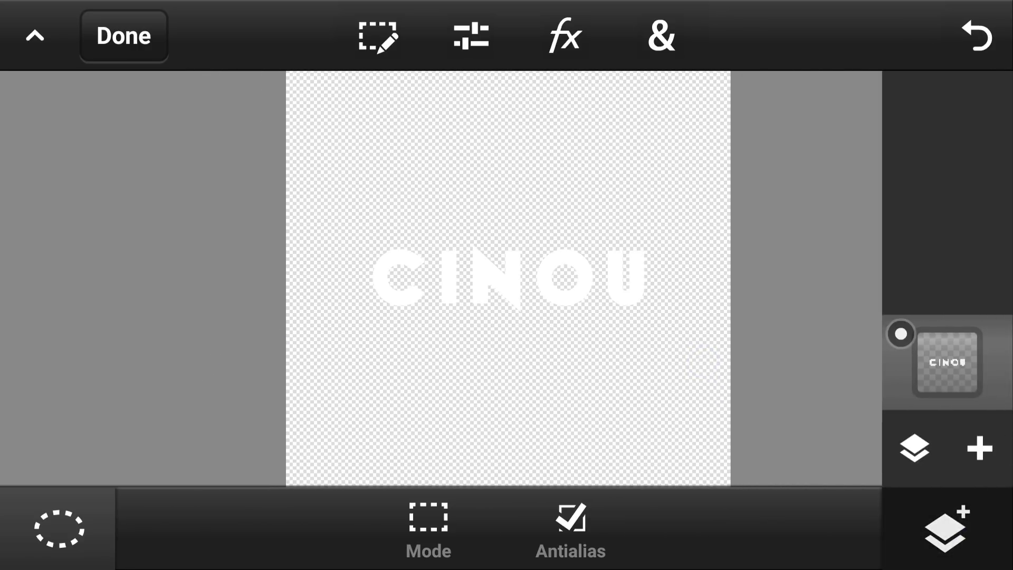
{"action": "left_click", "coordinate": [979, 448]}
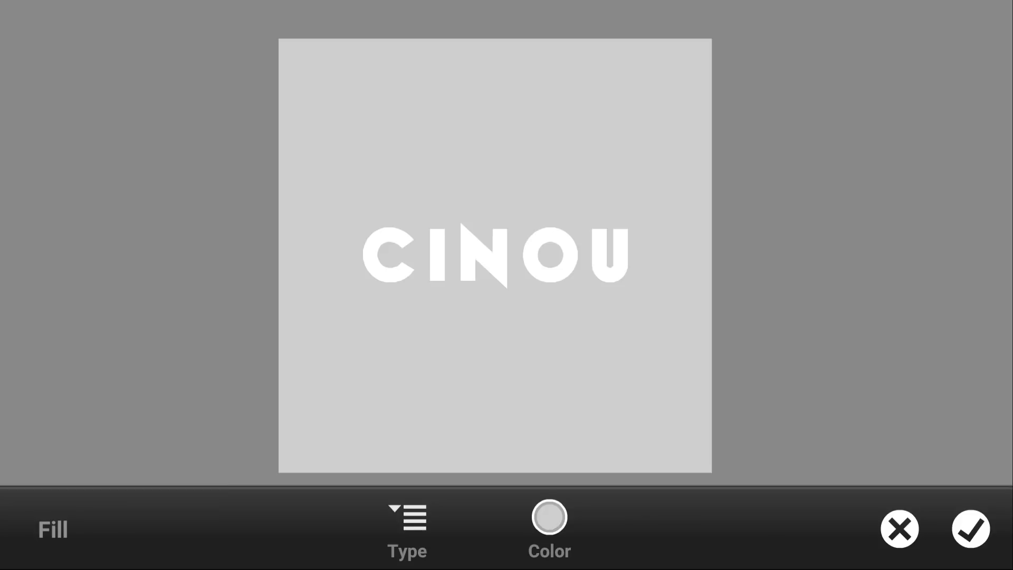
- Apply the light gray background fill on the new layer behind the white CINOU text
{"action": "left_click", "coordinate": [971, 529]}
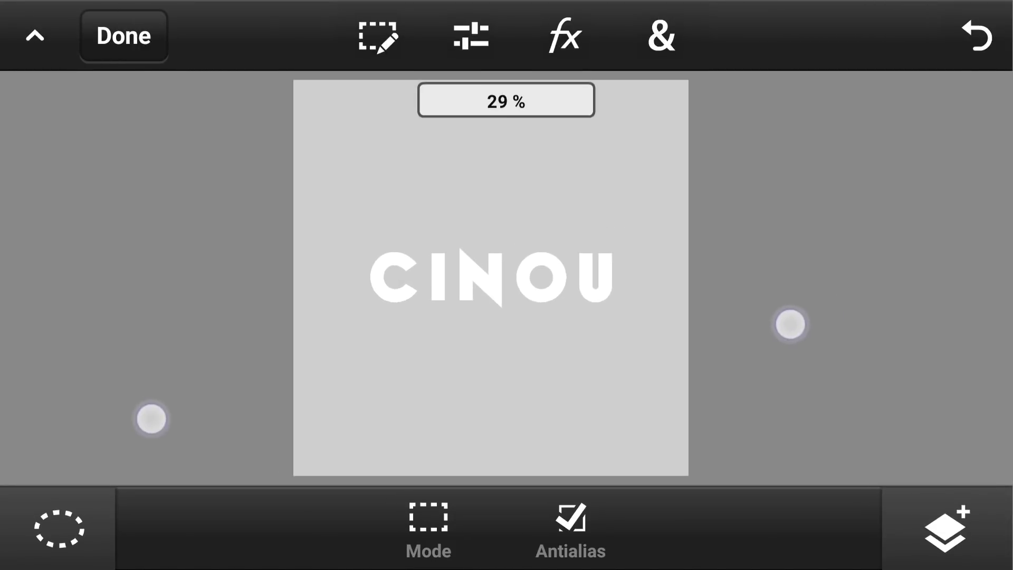
{"action": "left_click", "coordinate": [946, 527]}
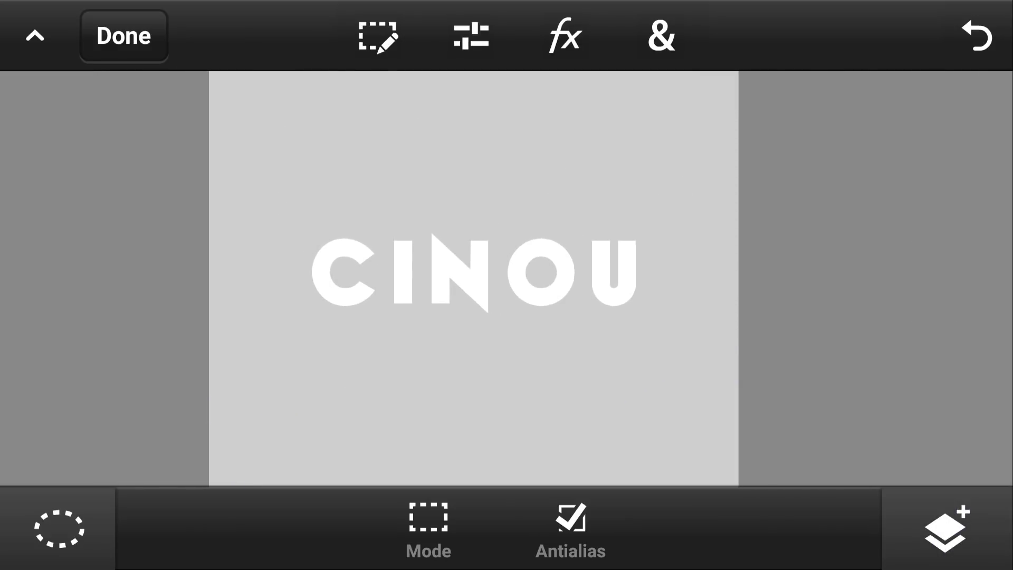
{"action": "left_click", "coordinate": [58, 527]}
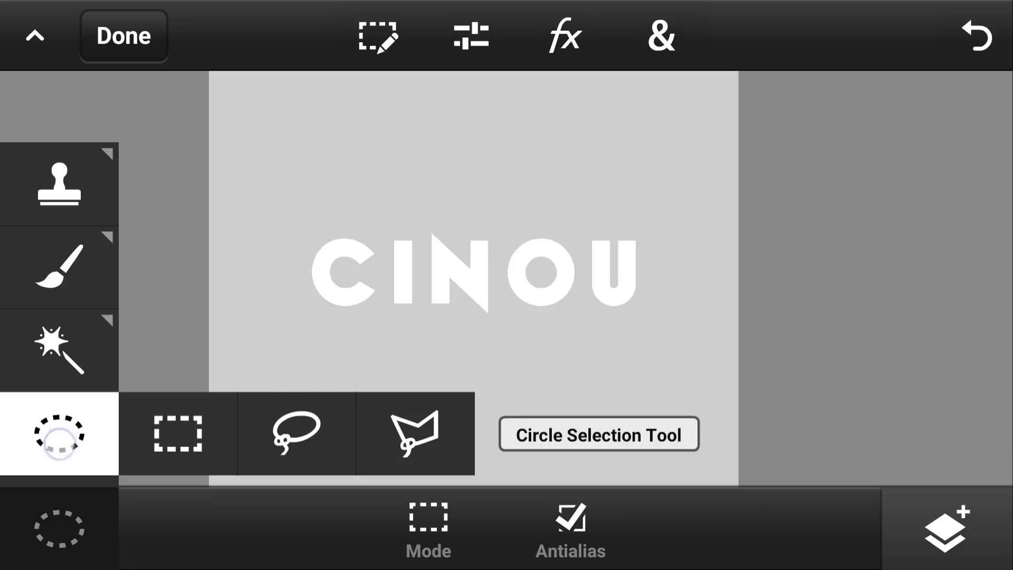
- Outline a downward triangle with the Polygon Lasso beneath CINOU and start its Fill & Stroke
{"action": "left_click", "coordinate": [414, 432]}
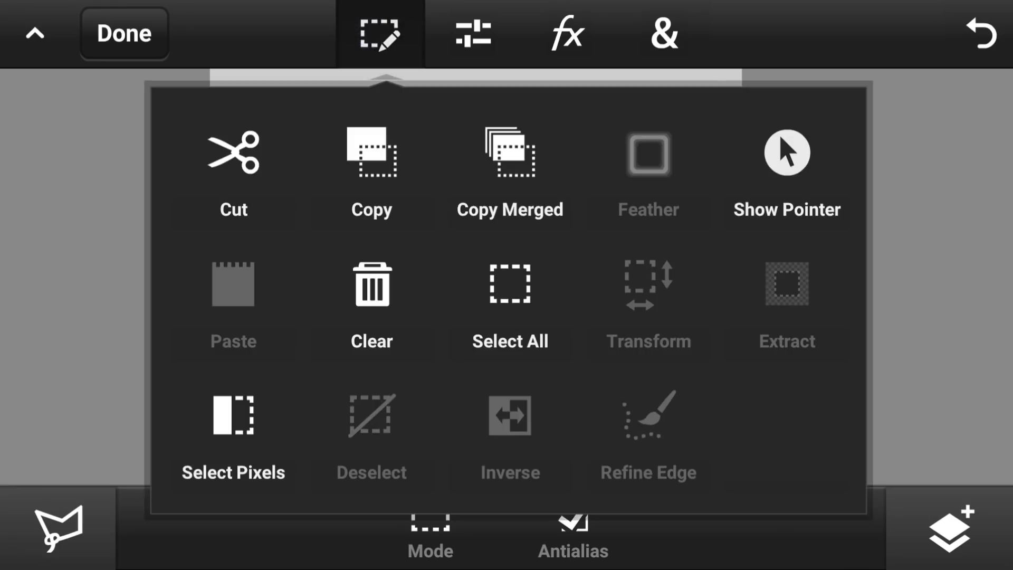
{"action": "left_click", "coordinate": [785, 152]}
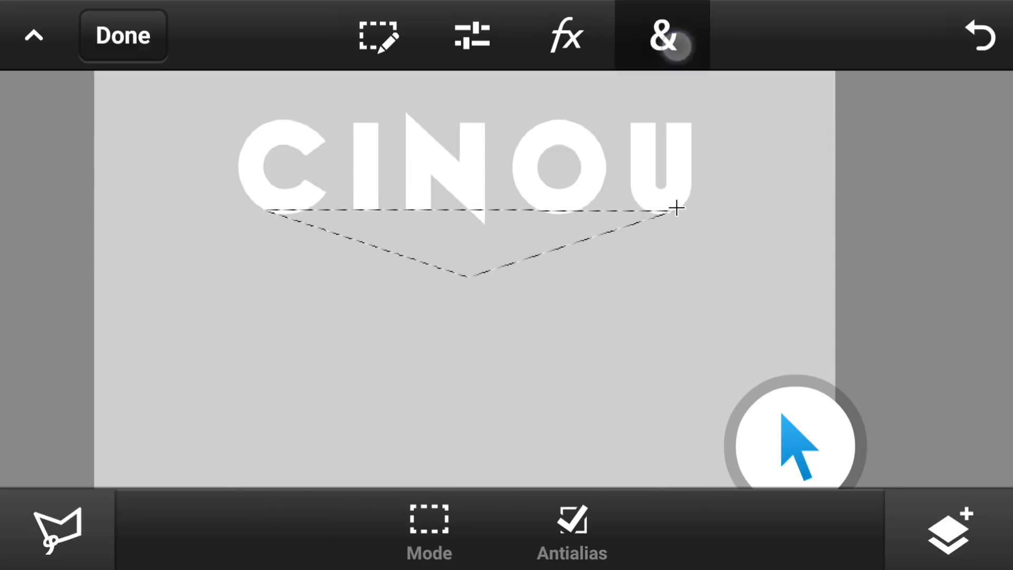
{"action": "left_click", "coordinate": [663, 35]}
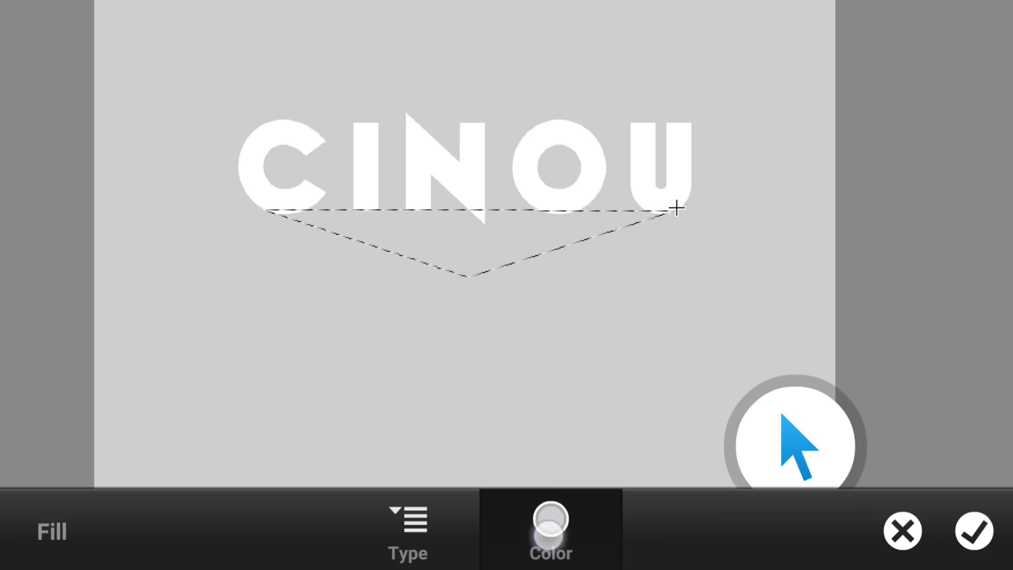
- Fill the triangle selection with solid red
{"action": "left_click", "coordinate": [550, 530]}
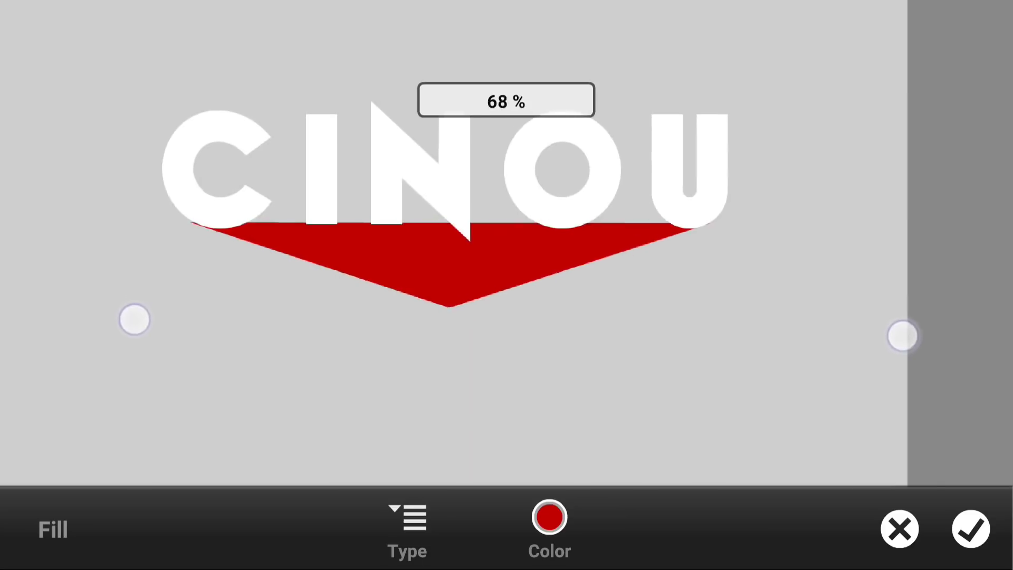
{"action": "left_click", "coordinate": [972, 529]}
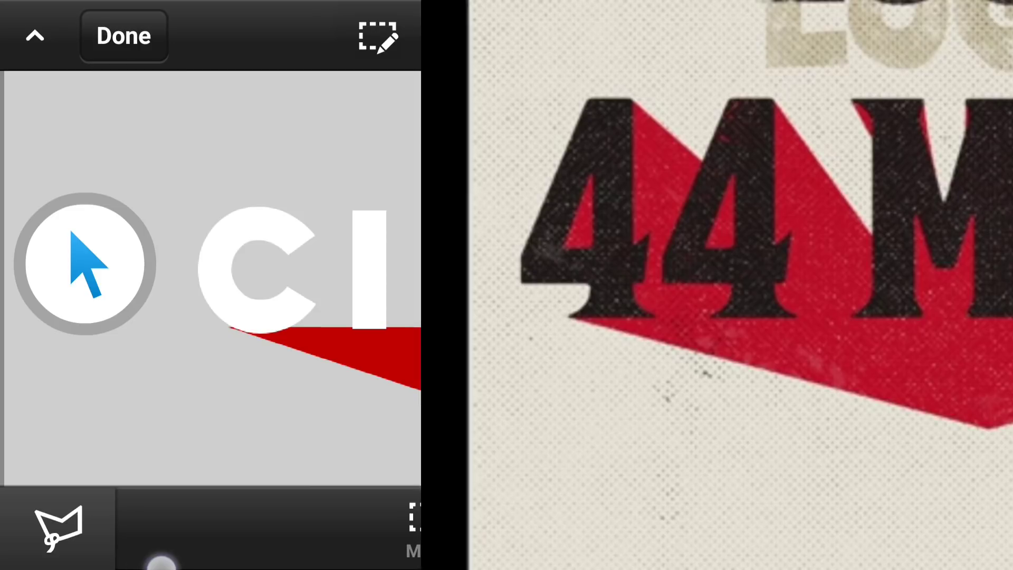
- Fill the selected CINOU letters with black at 0% brightness
{"action": "left_click", "coordinate": [379, 36]}
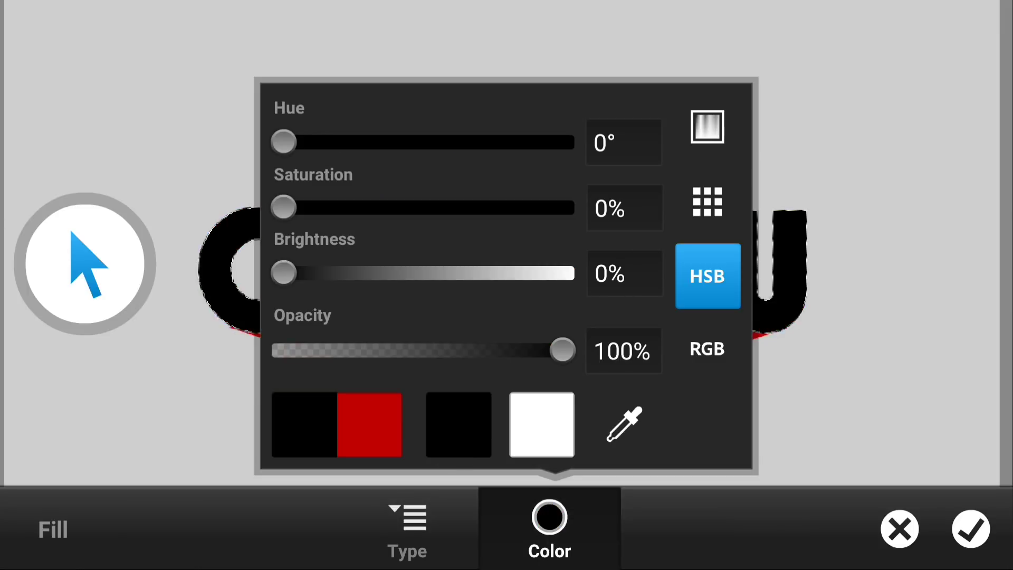
{"action": "left_click", "coordinate": [972, 529]}
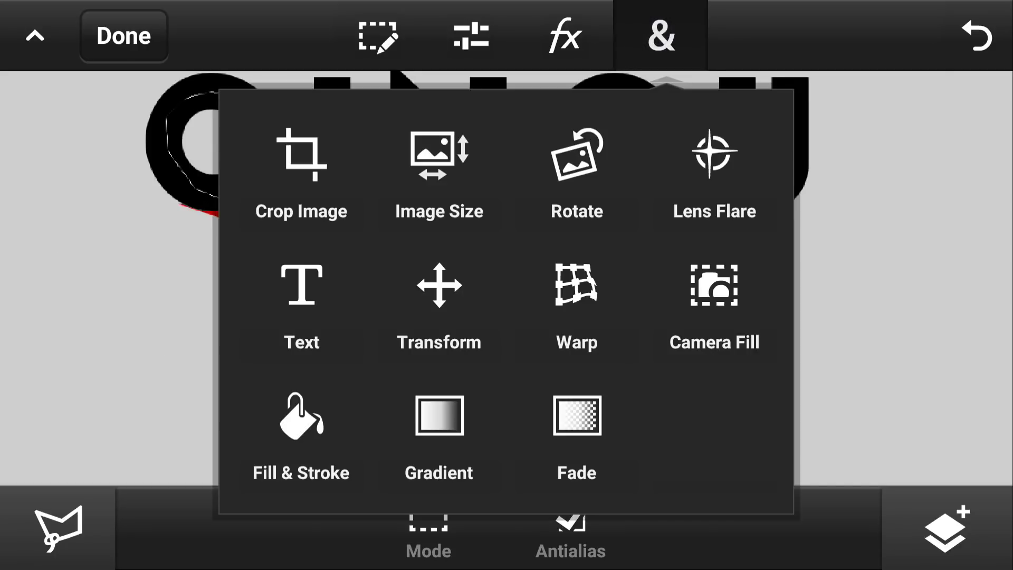
- Fill the diagonal shadow selection behind the CINOU letters with red
{"action": "left_click", "coordinate": [301, 436]}
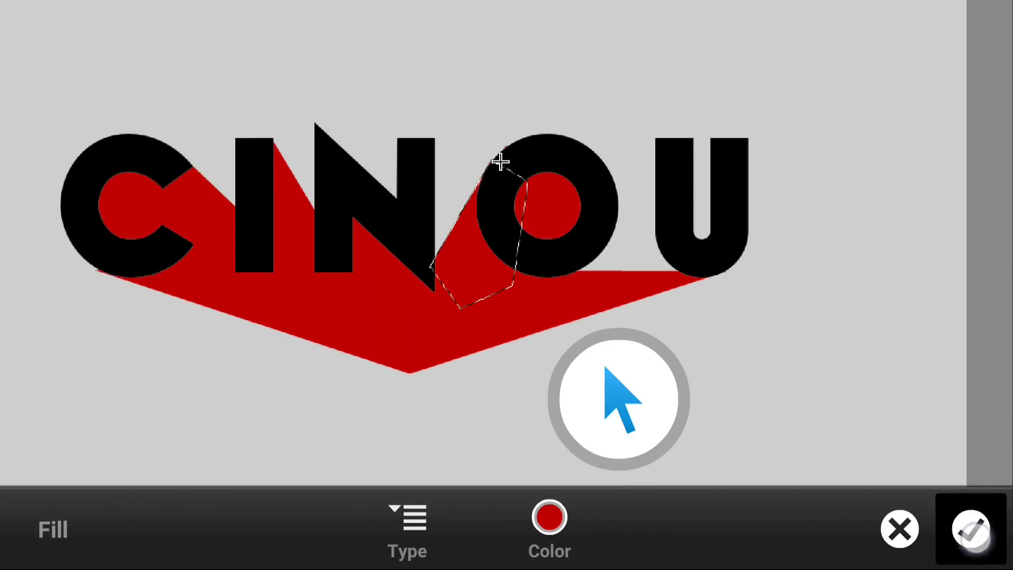
- Apply the red shadow fill, then enter Transform to scale the whole CINOU logo
{"action": "left_click", "coordinate": [971, 528]}
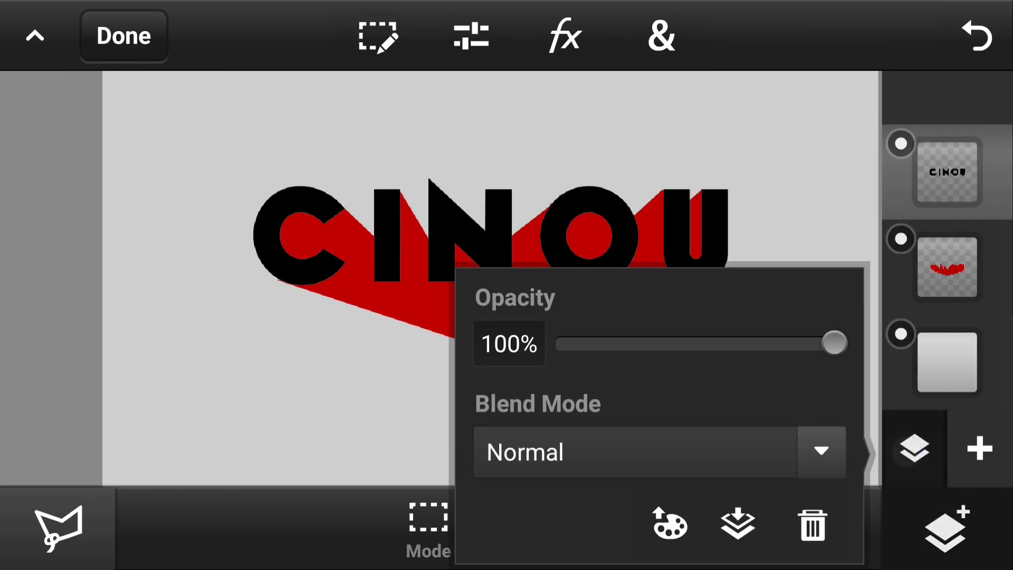
{"action": "left_click", "coordinate": [661, 36]}
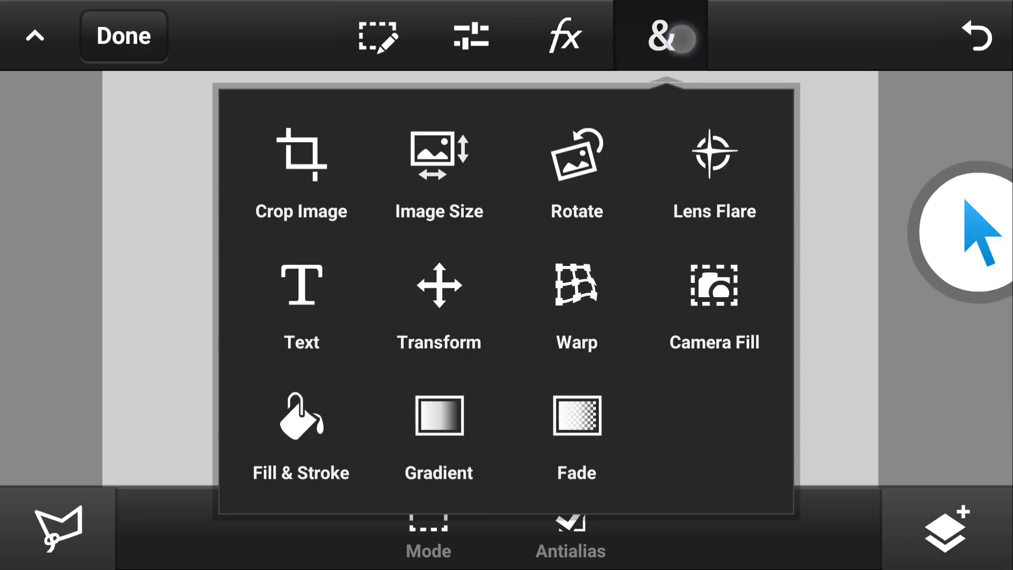
{"action": "left_click", "coordinate": [439, 304]}
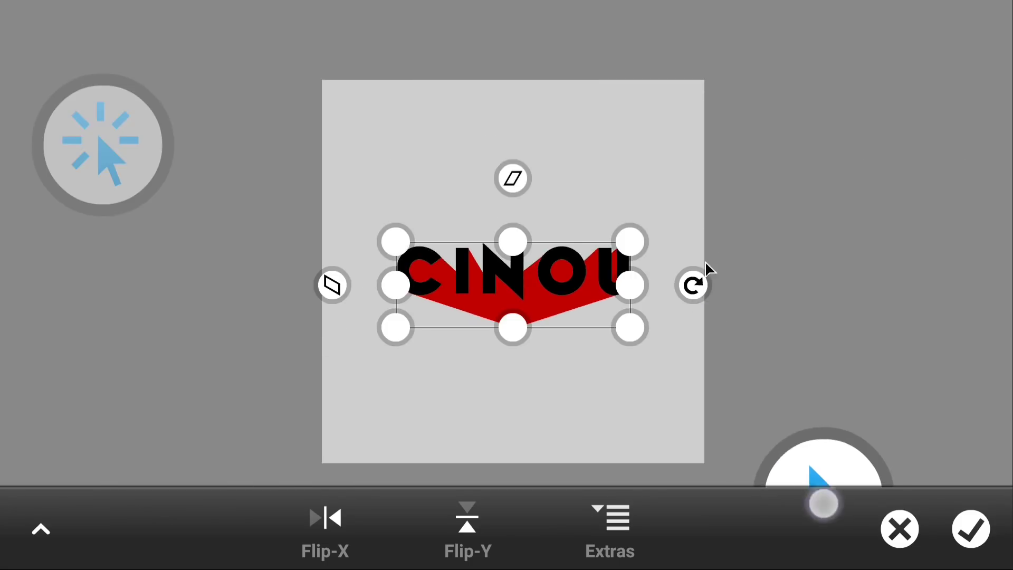